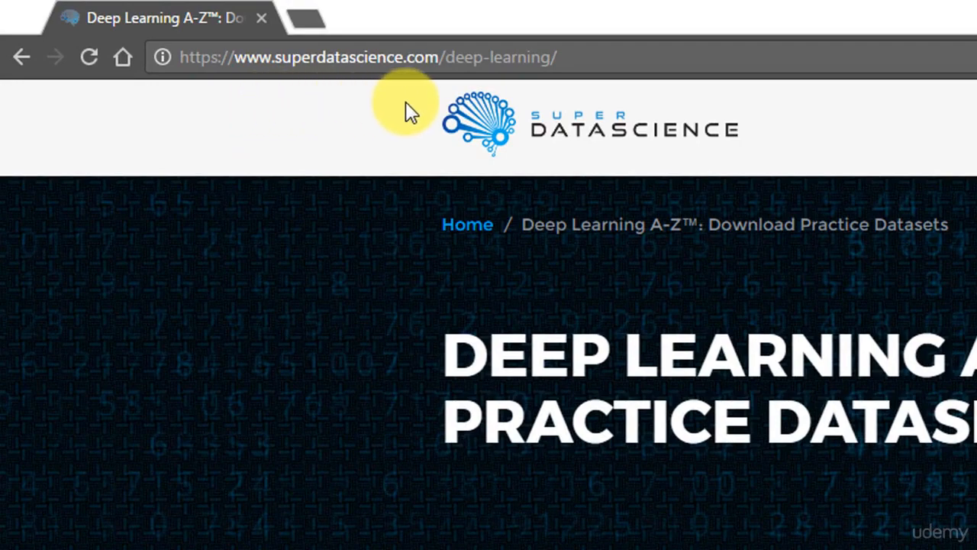
mouse_move(501, 104)
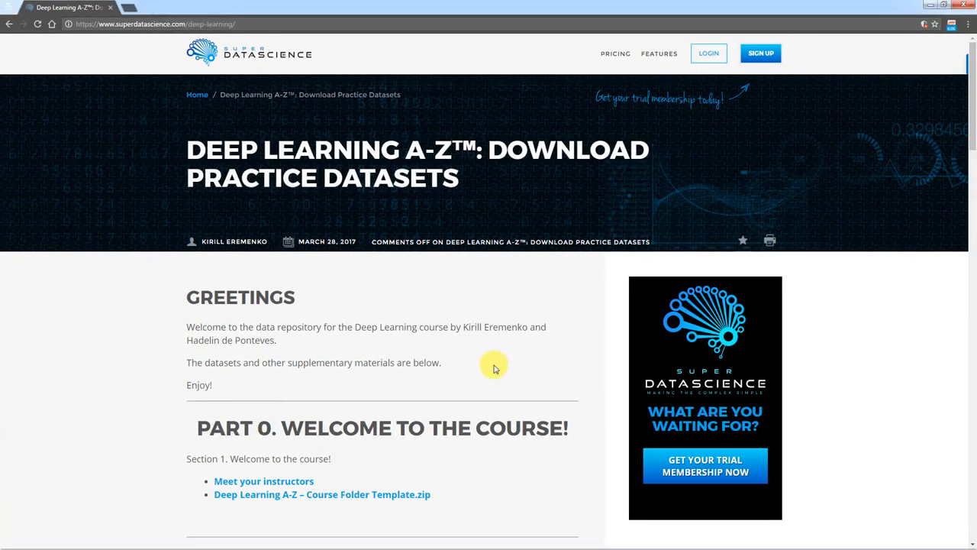
scroll("down", 3)
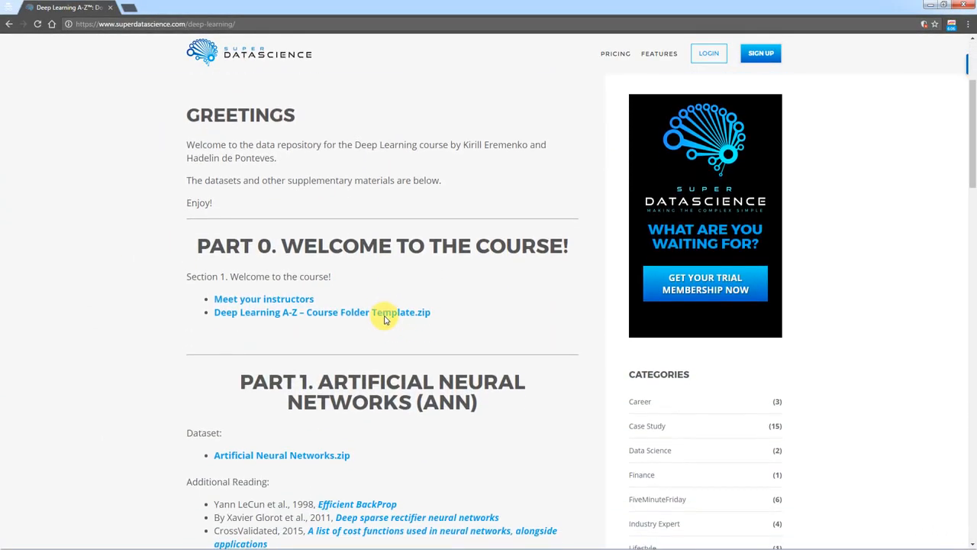
scroll("down", 3)
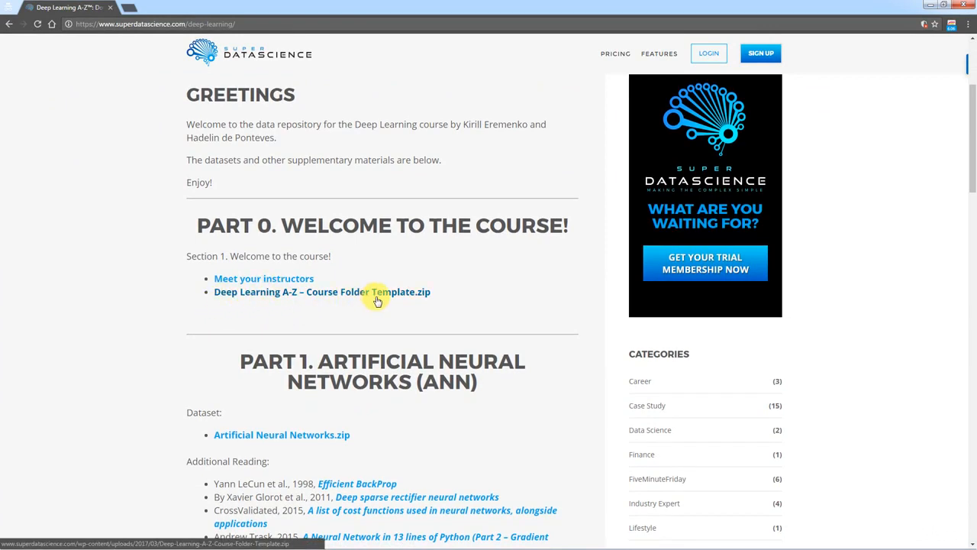
mouse_move(428, 298)
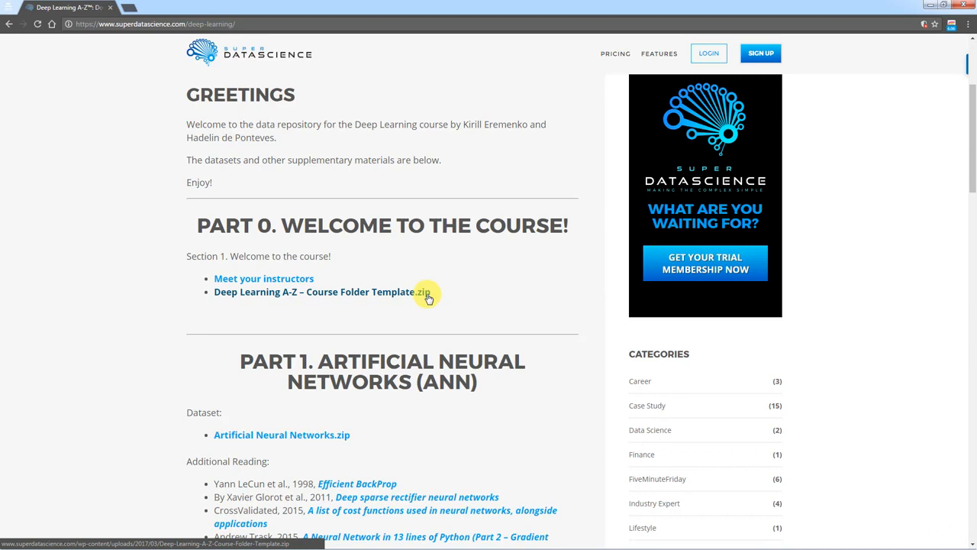
mouse_move(426, 315)
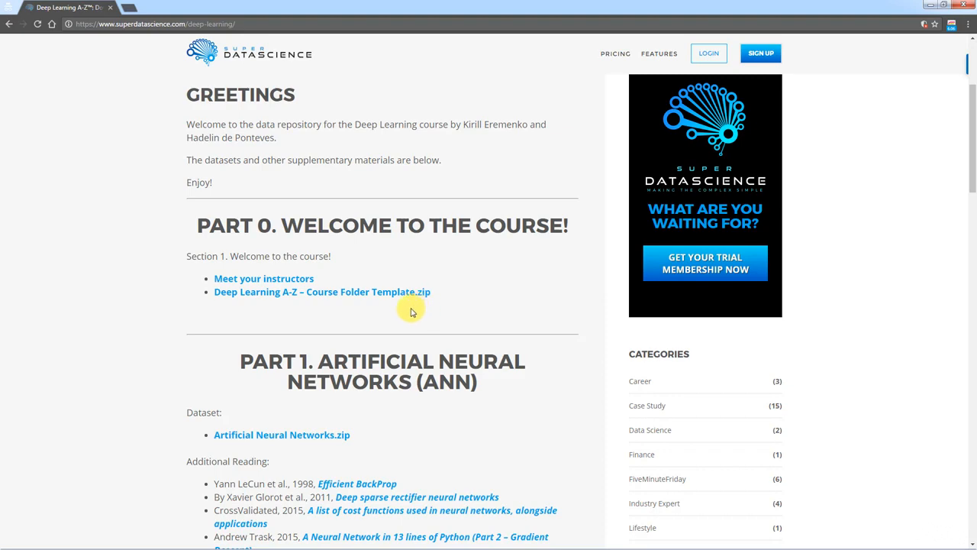
scroll("down", 3)
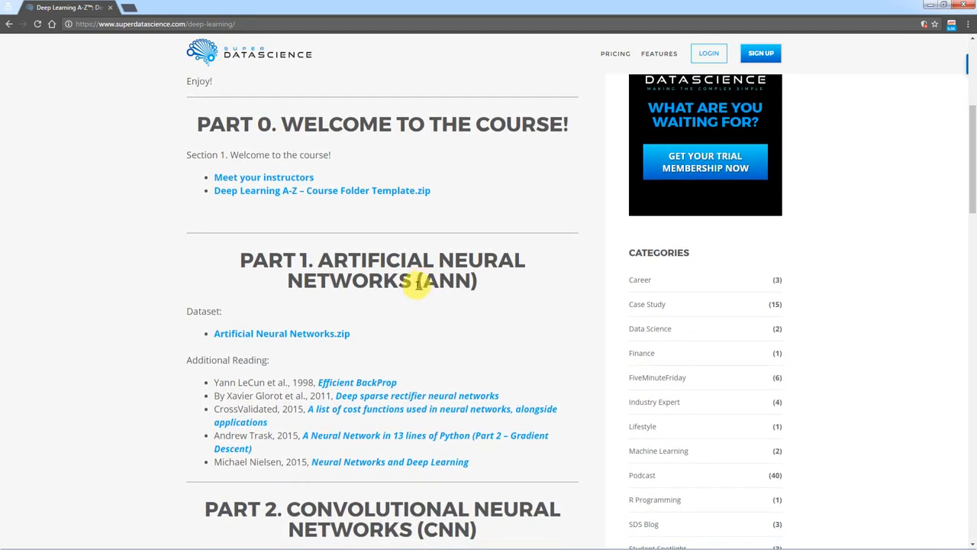
scroll("down", 3)
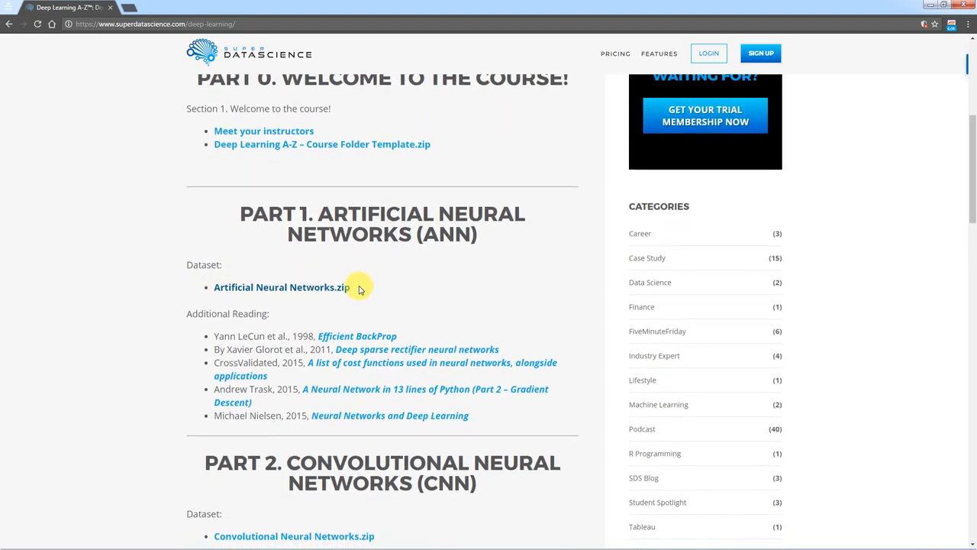
scroll("down", 3)
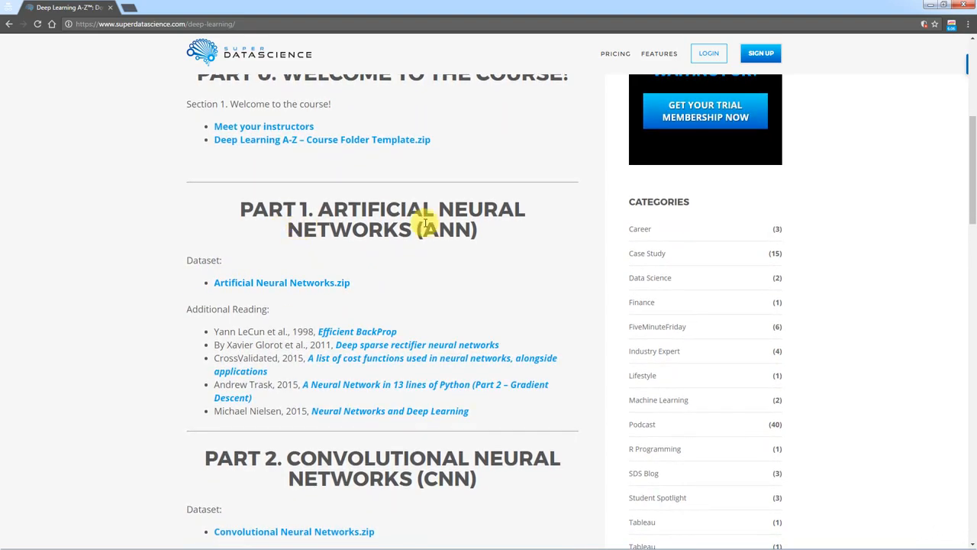
mouse_move(287, 287)
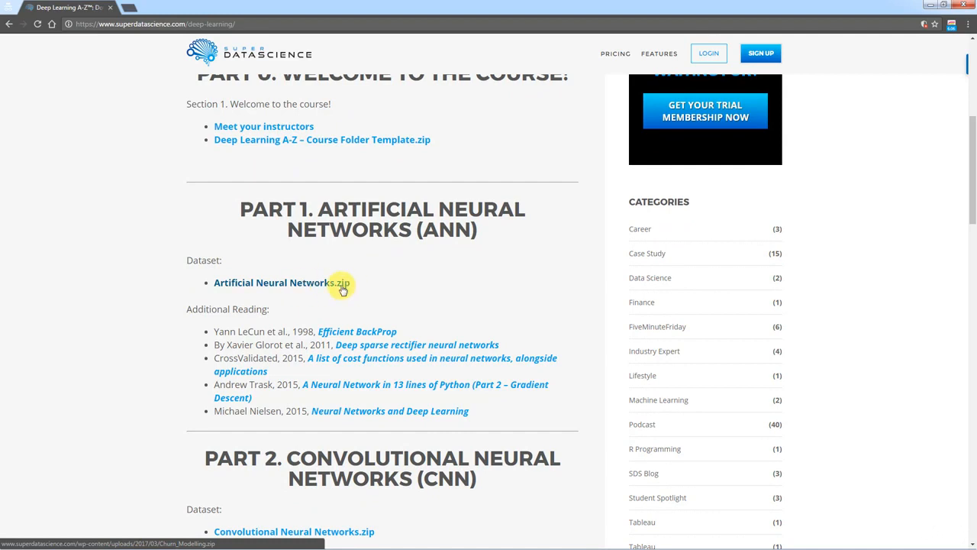
mouse_move(345, 151)
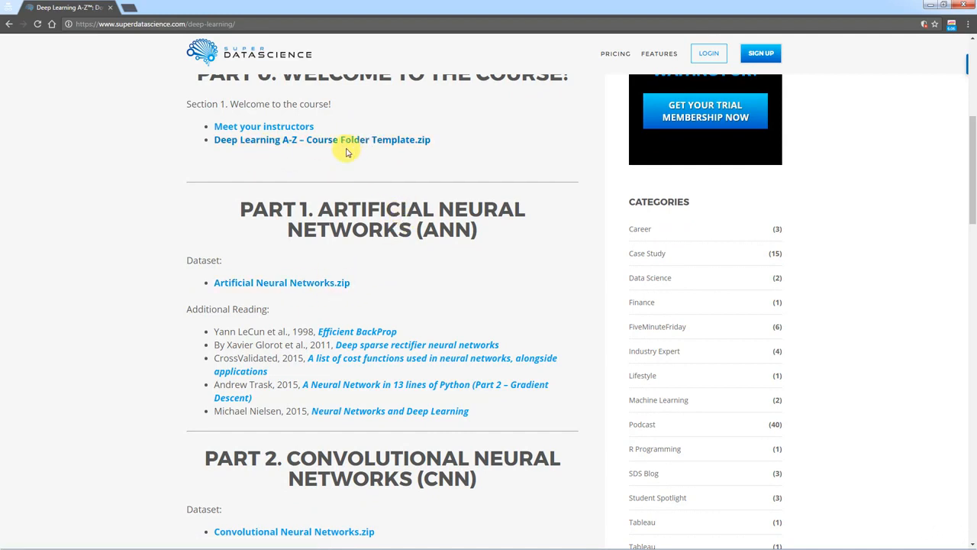
mouse_move(458, 232)
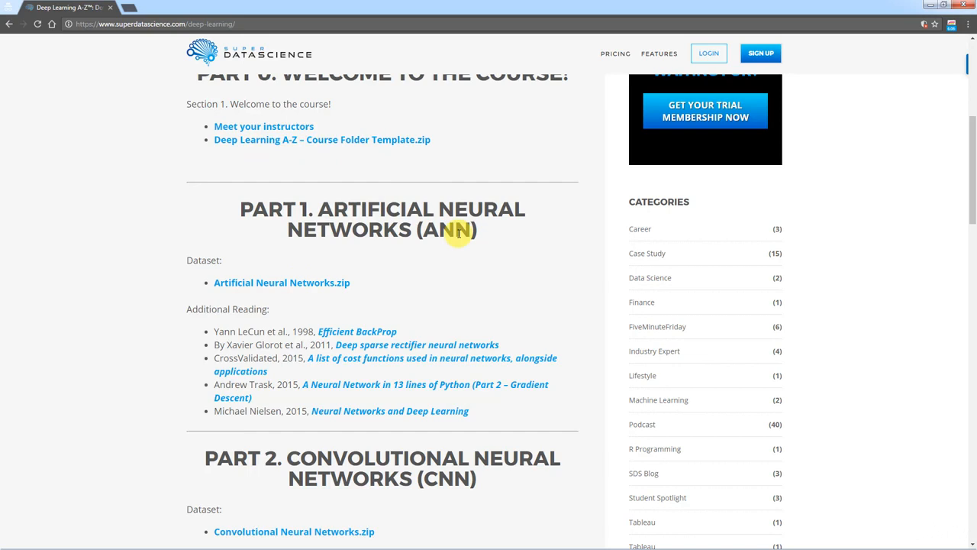
mouse_move(348, 316)
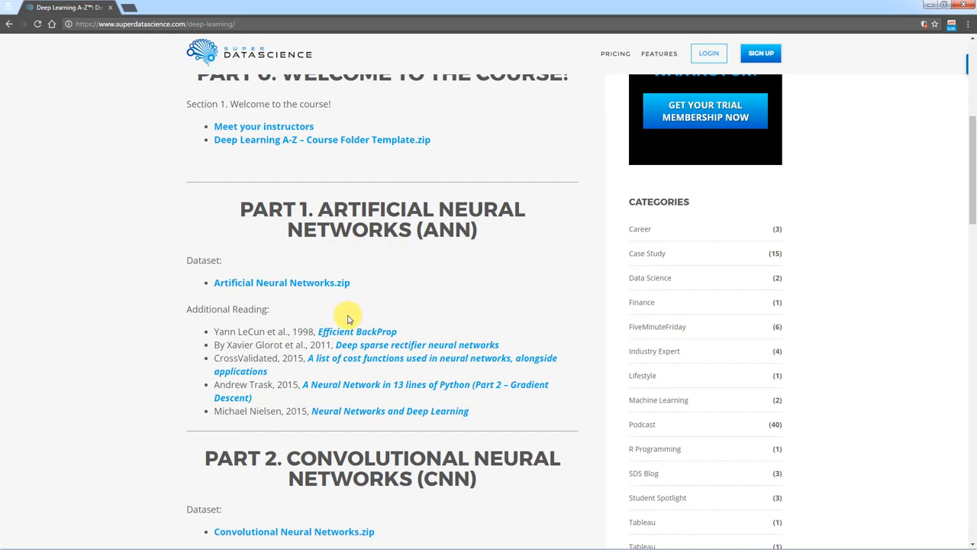
mouse_move(415, 276)
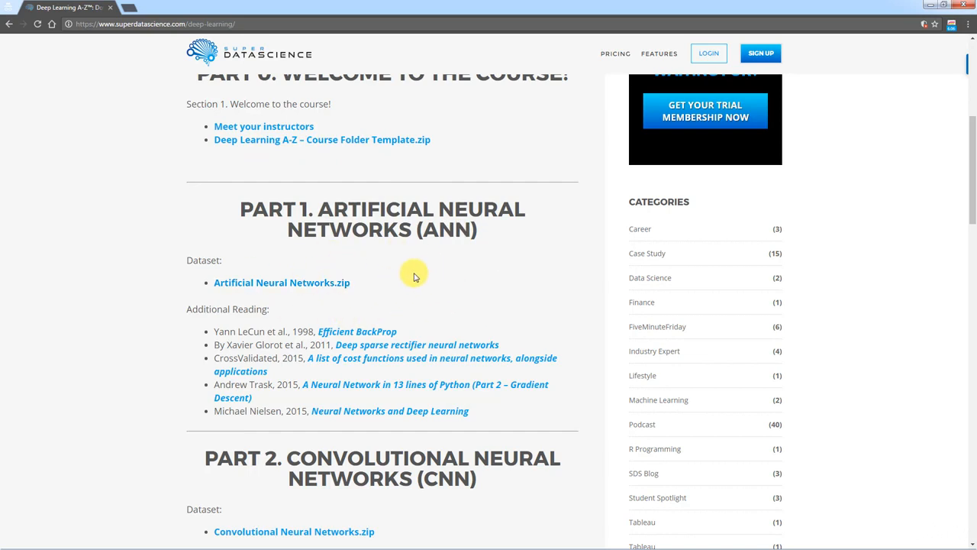
mouse_move(452, 307)
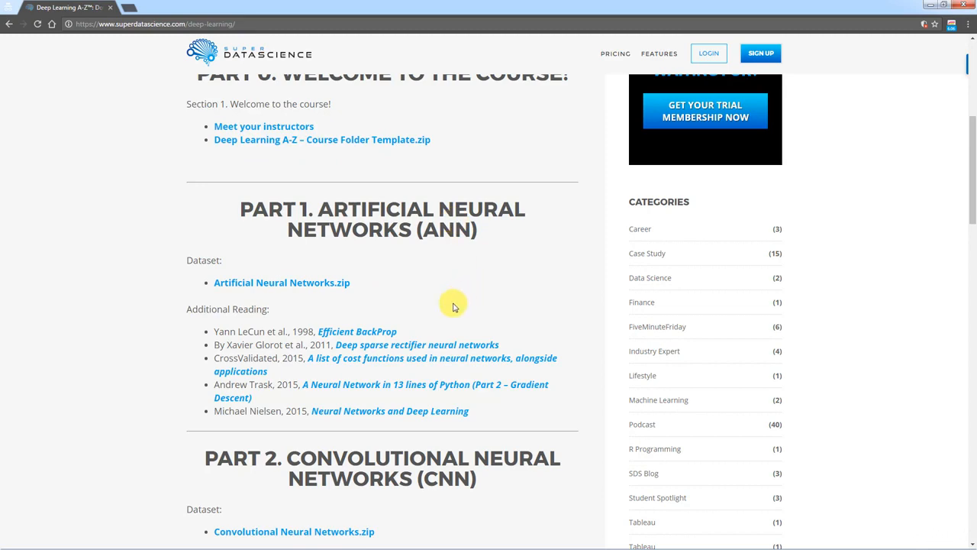
scroll("down", 3)
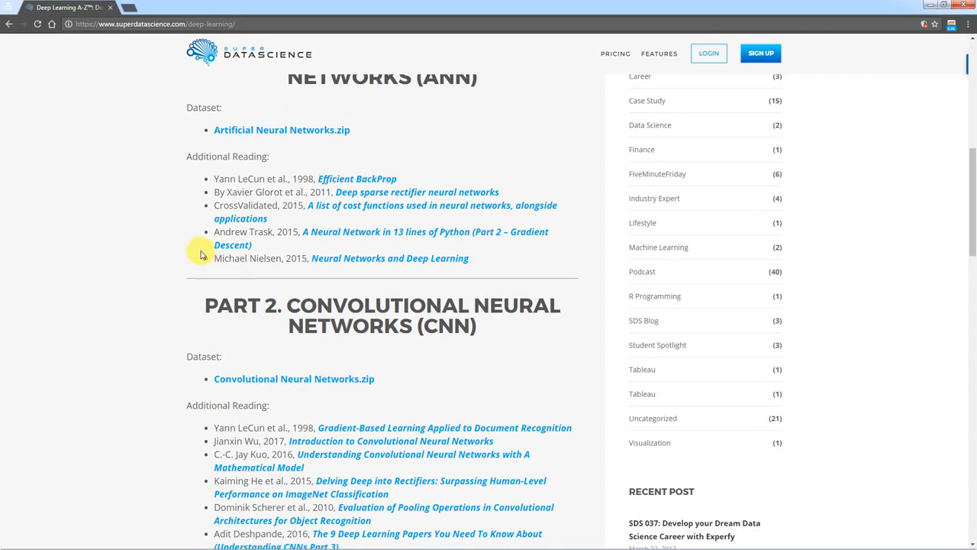
mouse_move(226, 189)
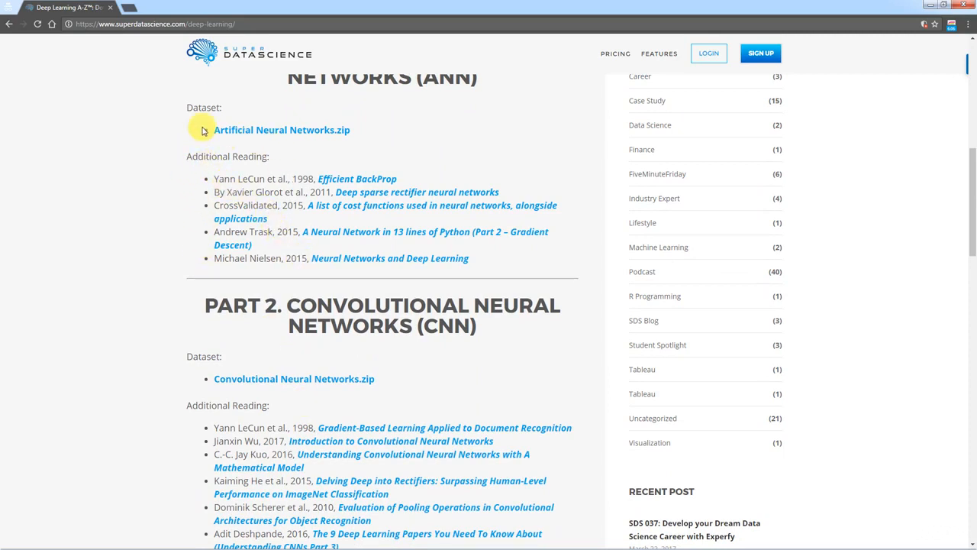
mouse_move(374, 147)
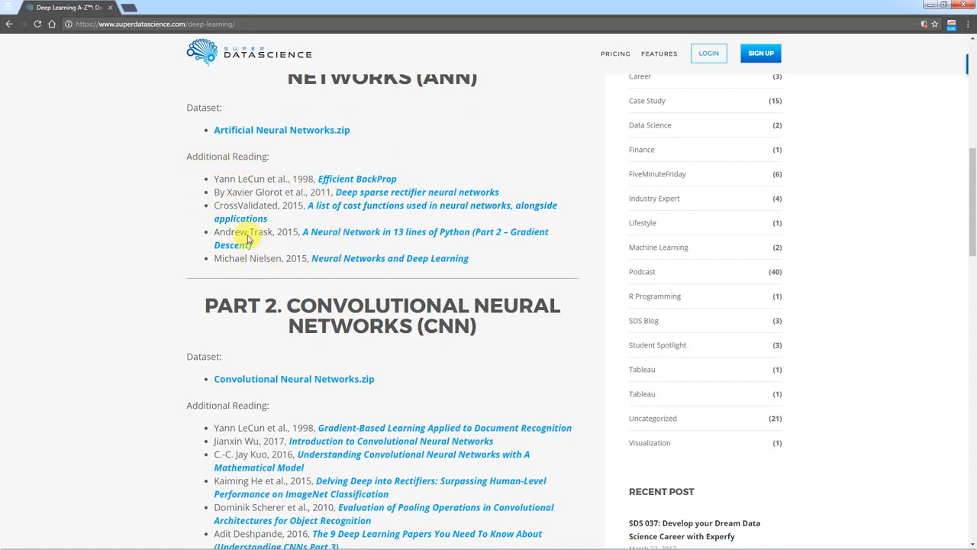
mouse_move(330, 162)
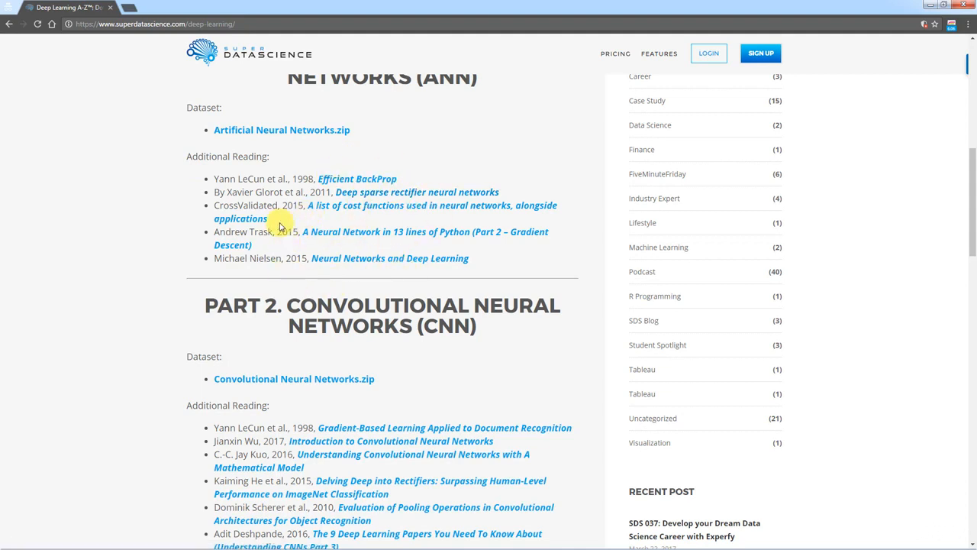
mouse_move(357, 177)
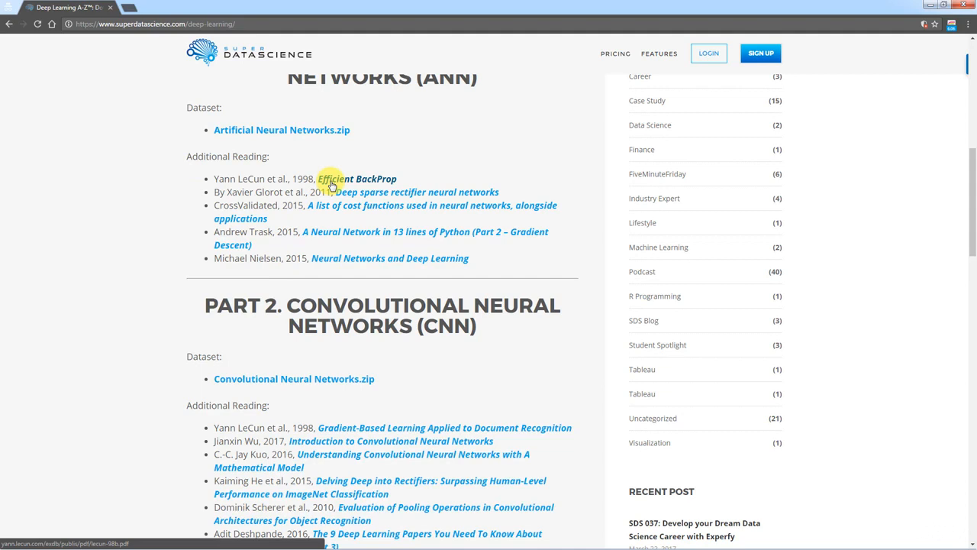
mouse_move(366, 242)
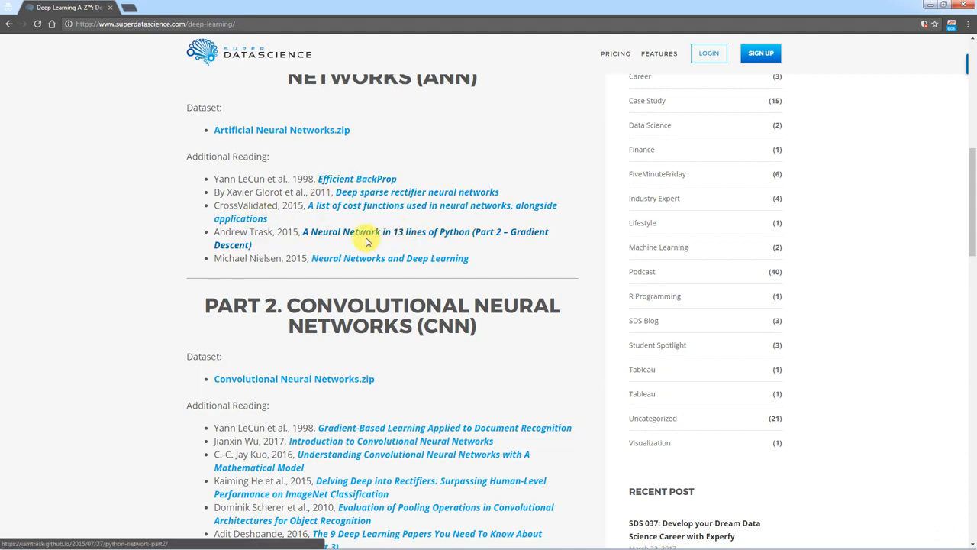
mouse_move(256, 305)
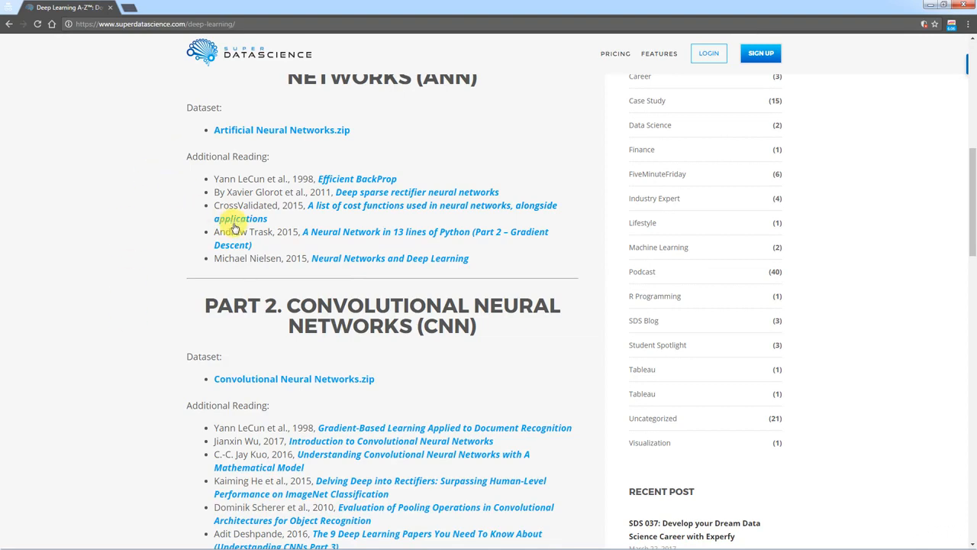
scroll("up", 3)
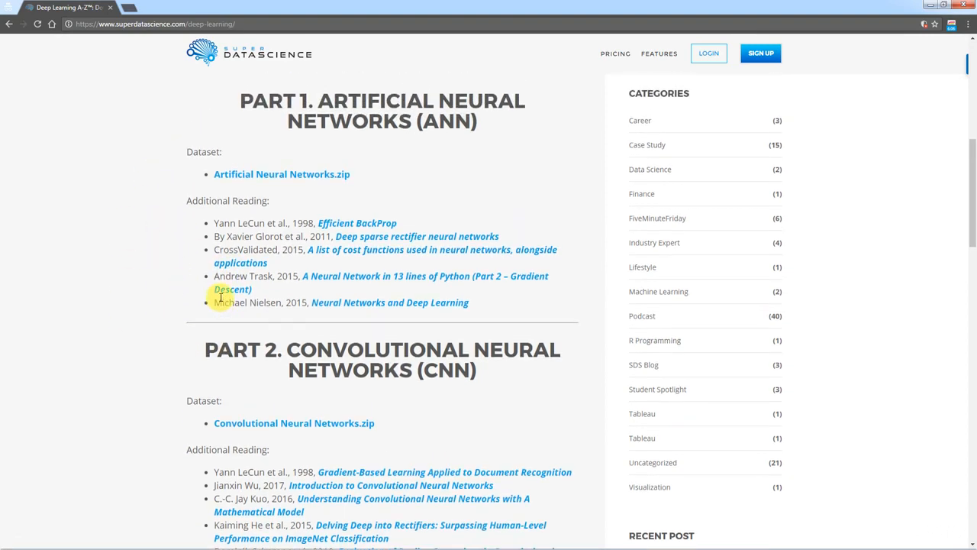